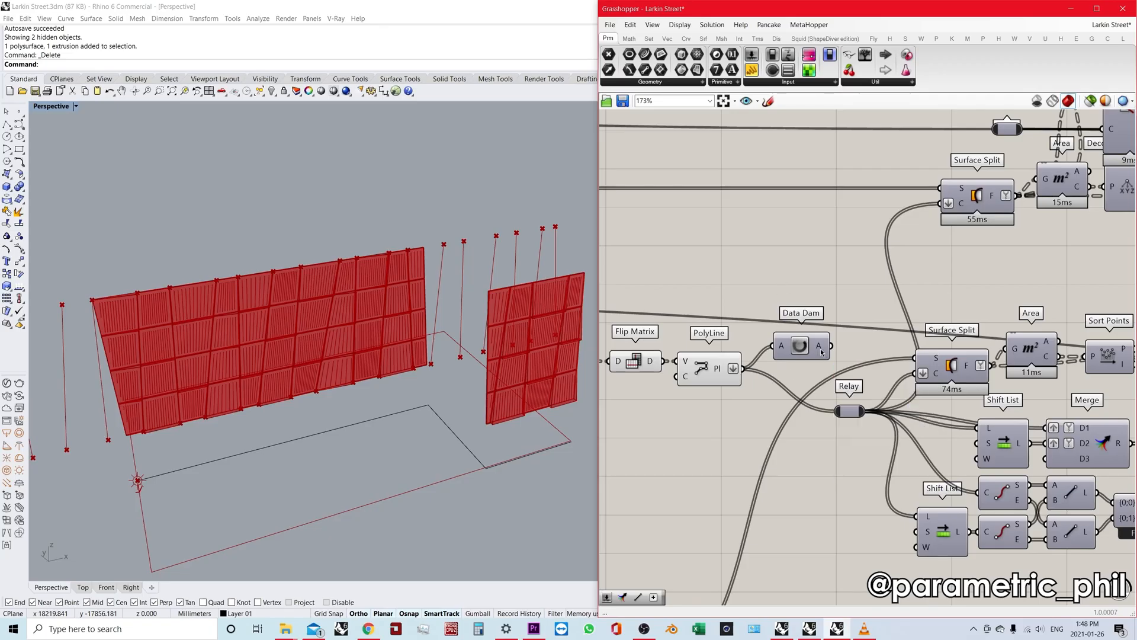
mouse_move(820, 350)
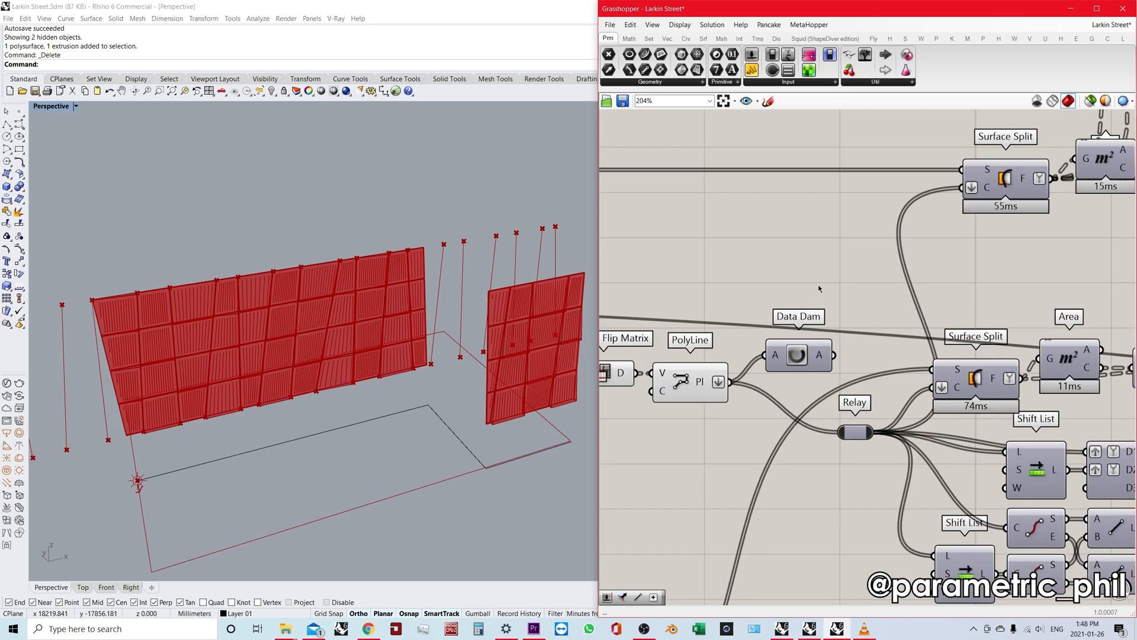
mouse_move(759, 273)
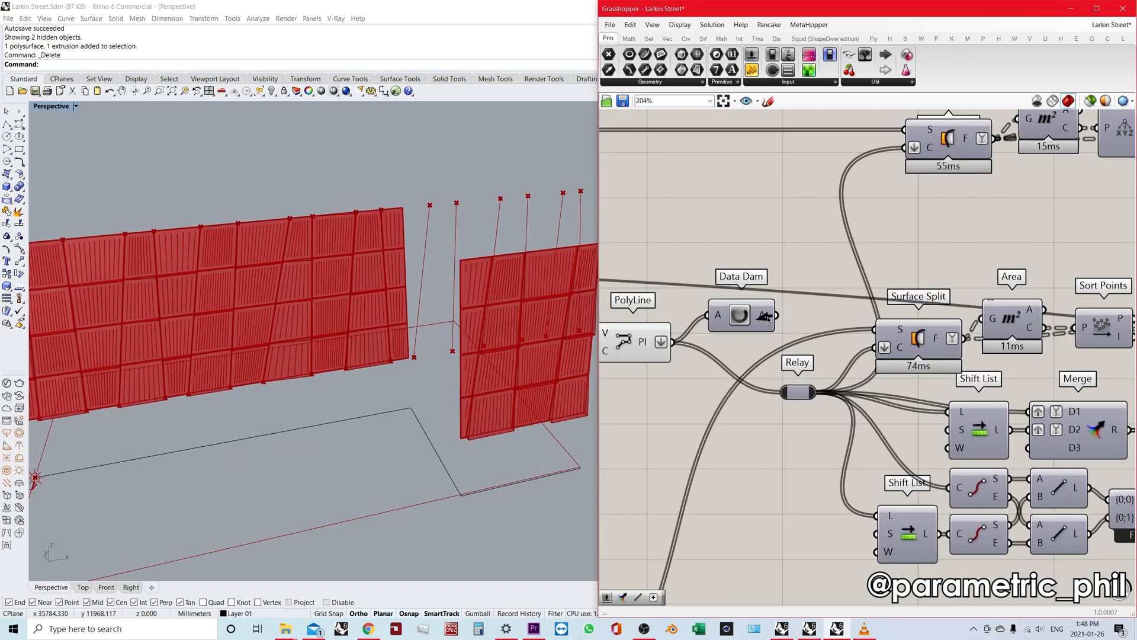
Scroll the canvas to the Data Dam and select it so tile geometry recomputes
scroll("down", 3)
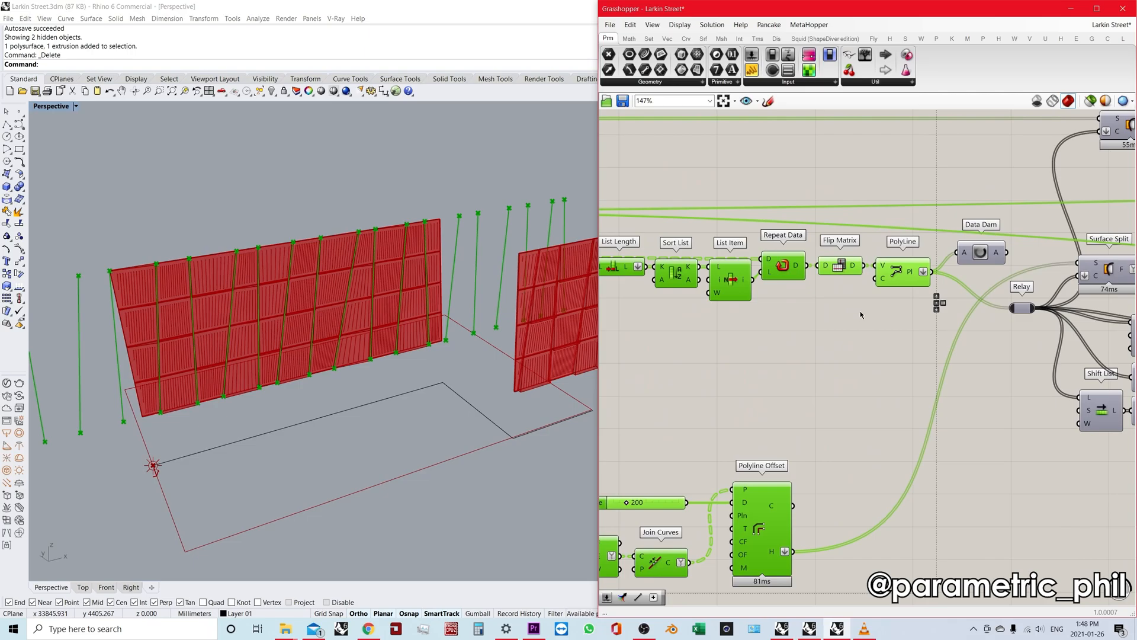
scroll("down", 3)
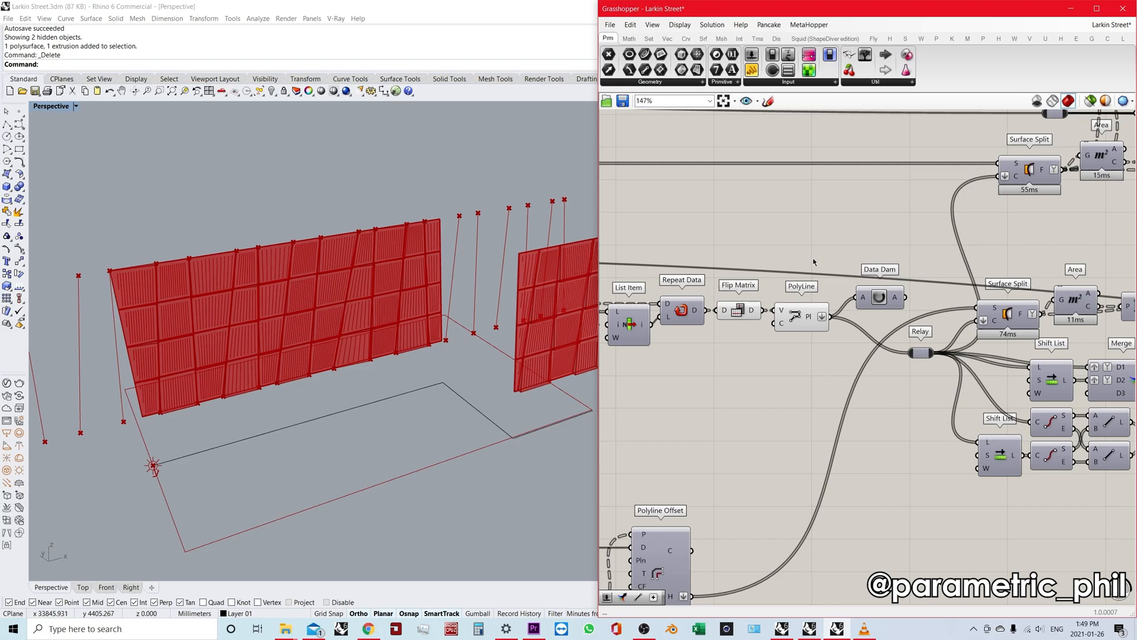
mouse_move(807, 263)
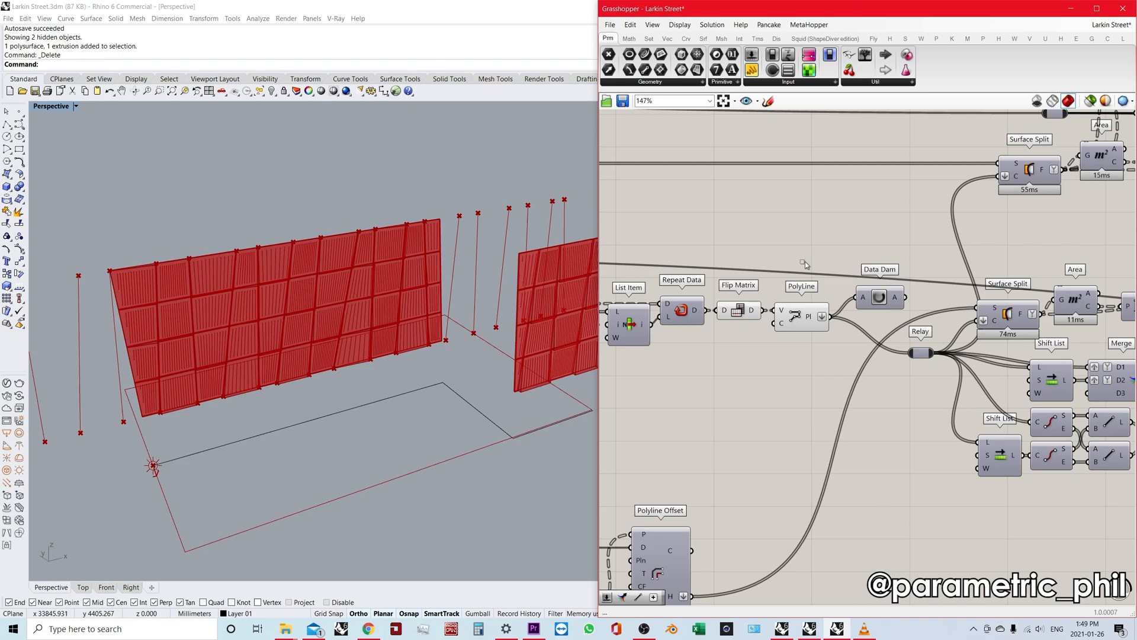
scroll("down", 3)
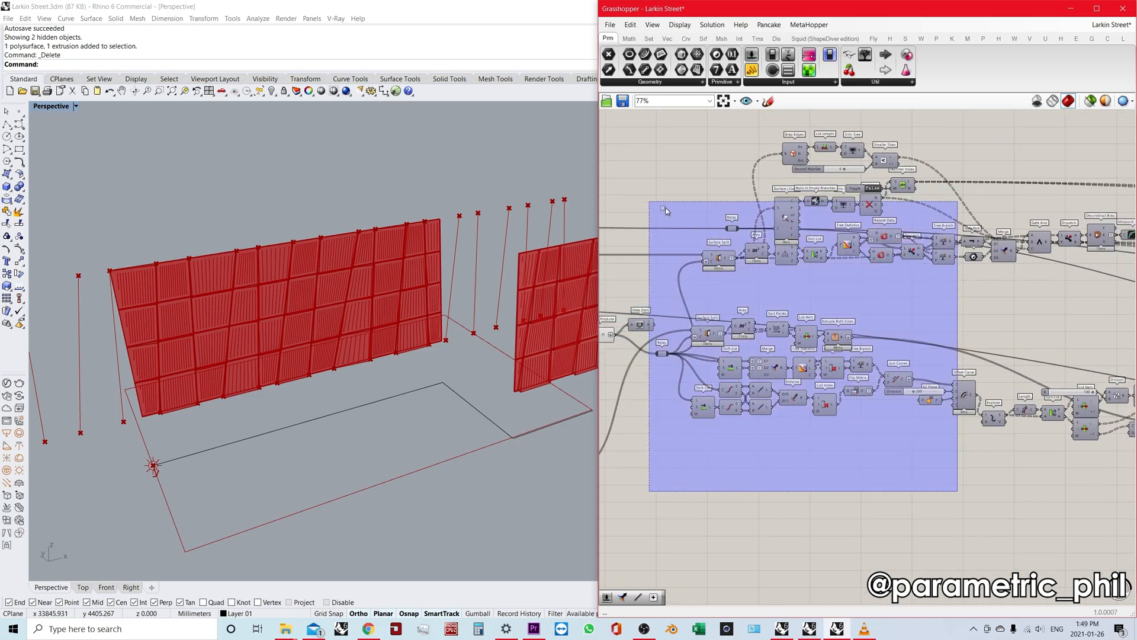
scroll("down", 3)
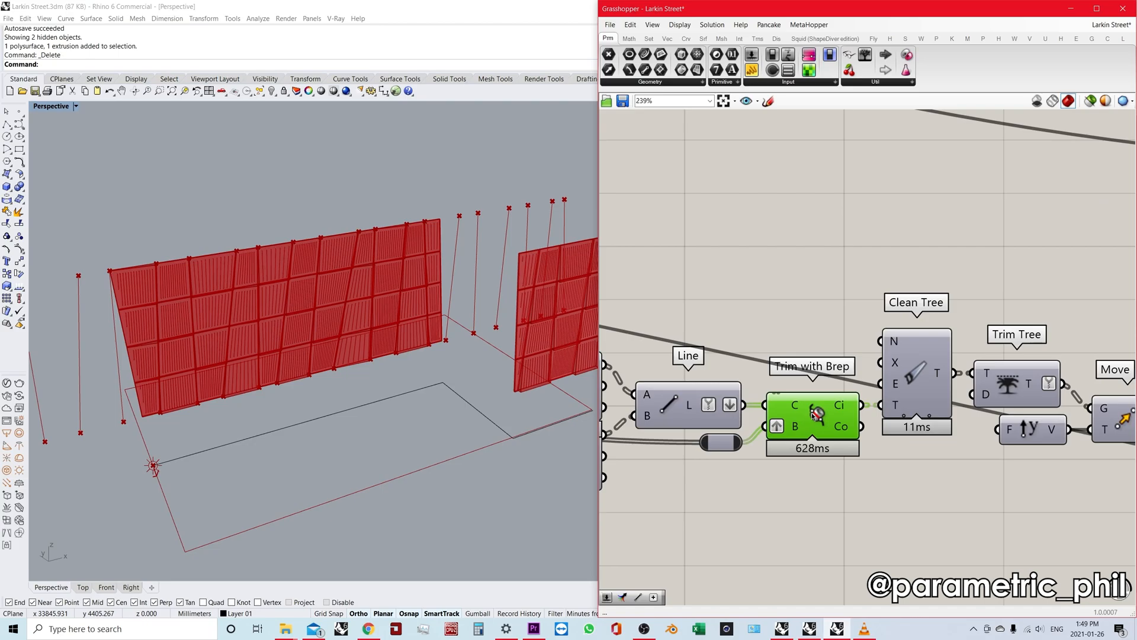
scroll("down", 3)
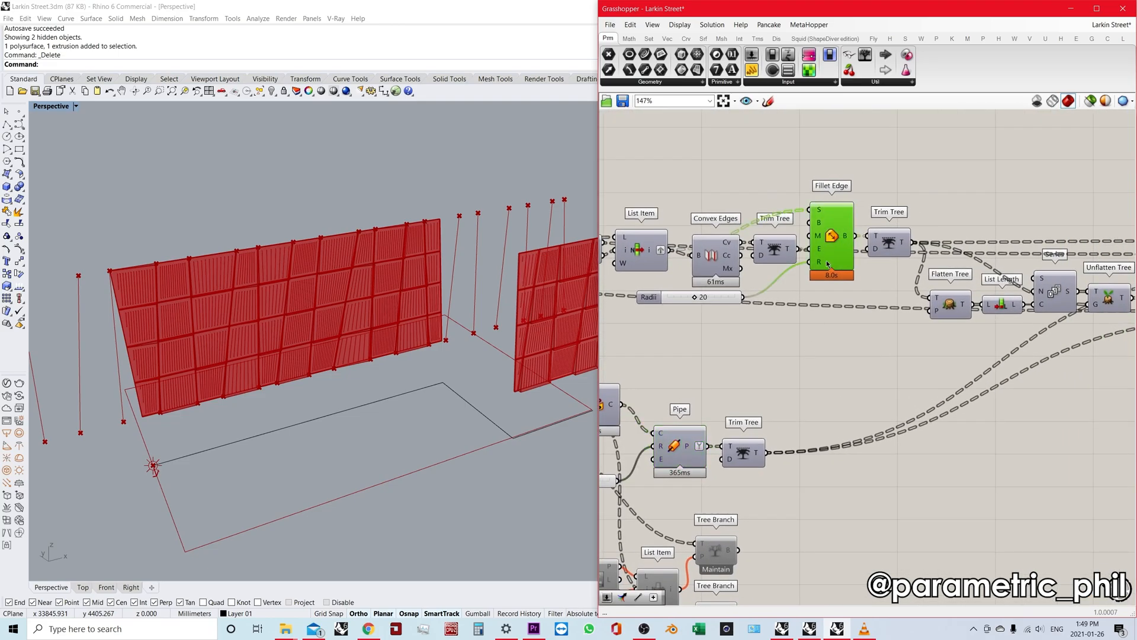
scroll("down", 3)
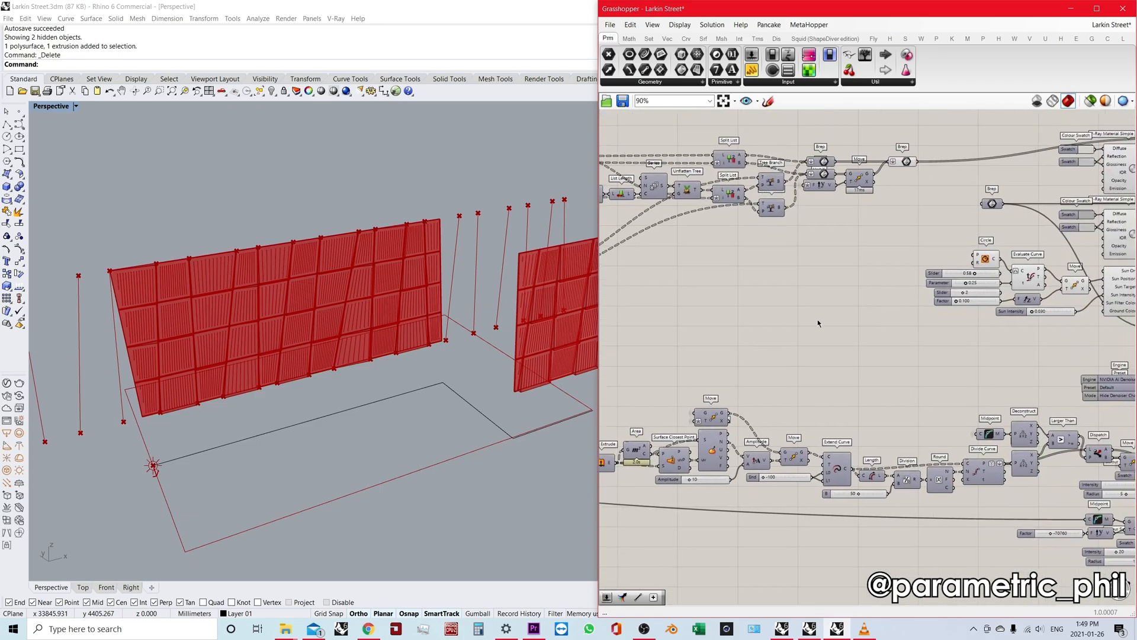
scroll("down", 3)
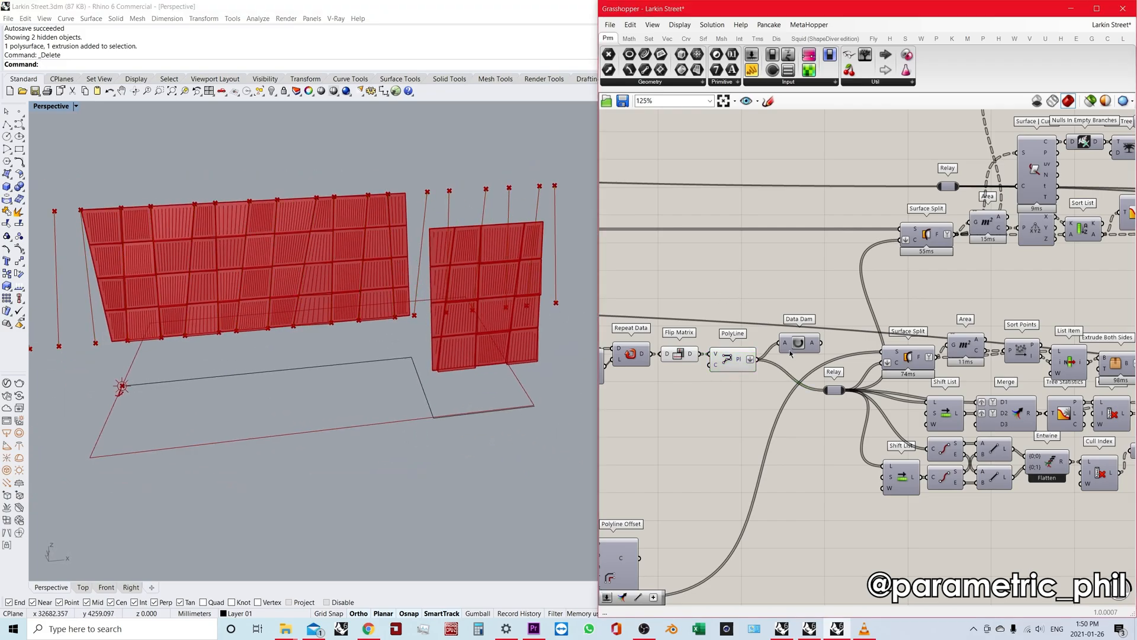
left_click(794, 348)
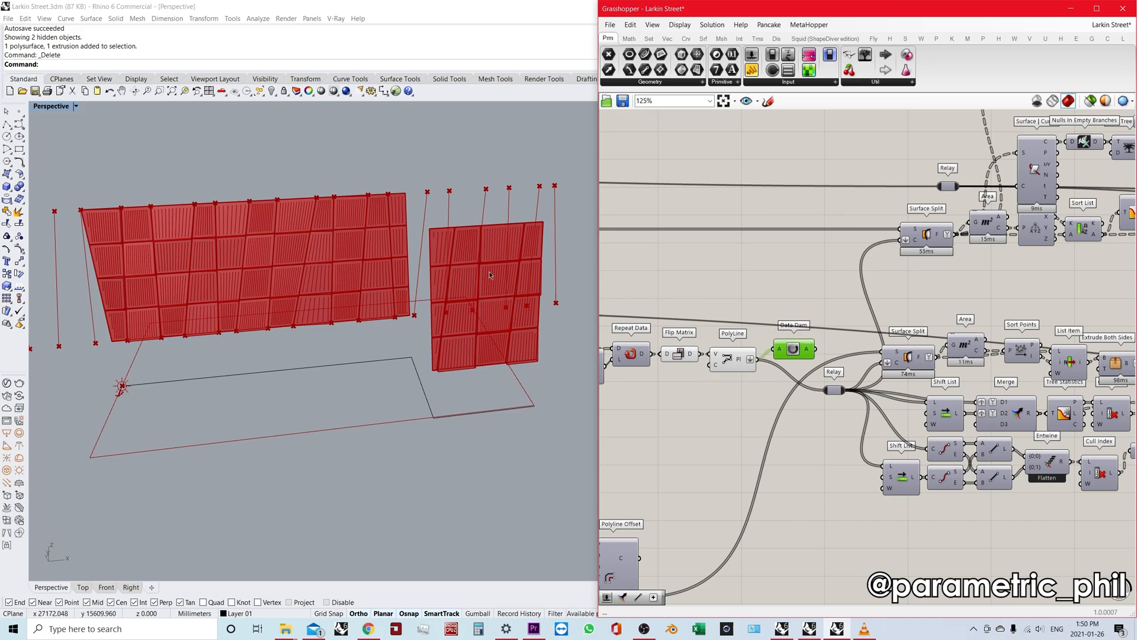
mouse_move(439, 298)
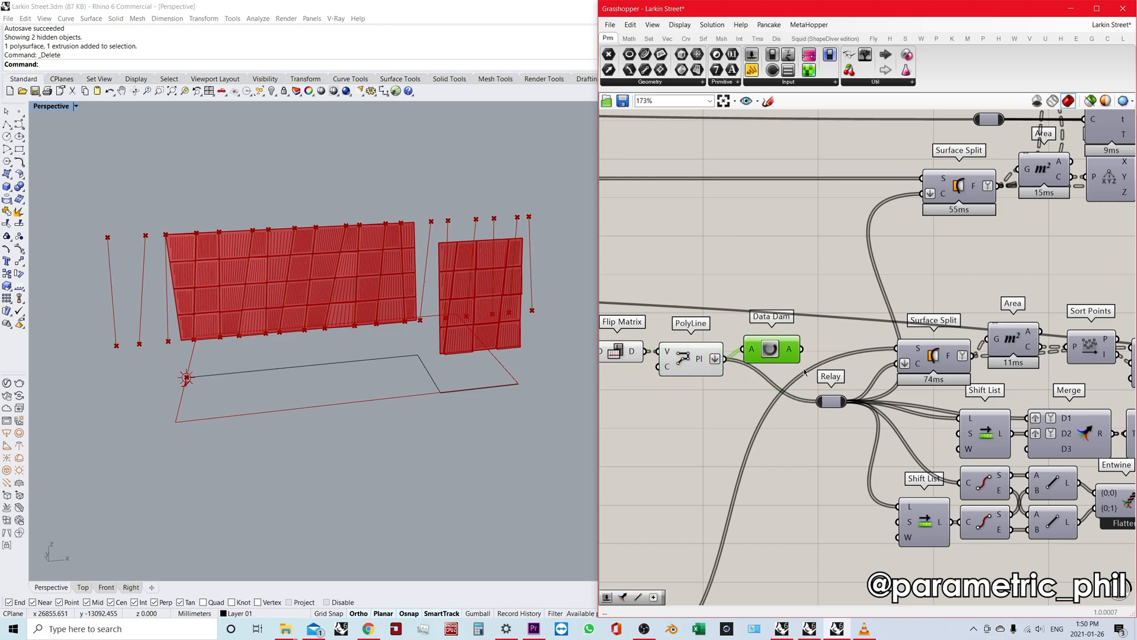
mouse_move(818, 403)
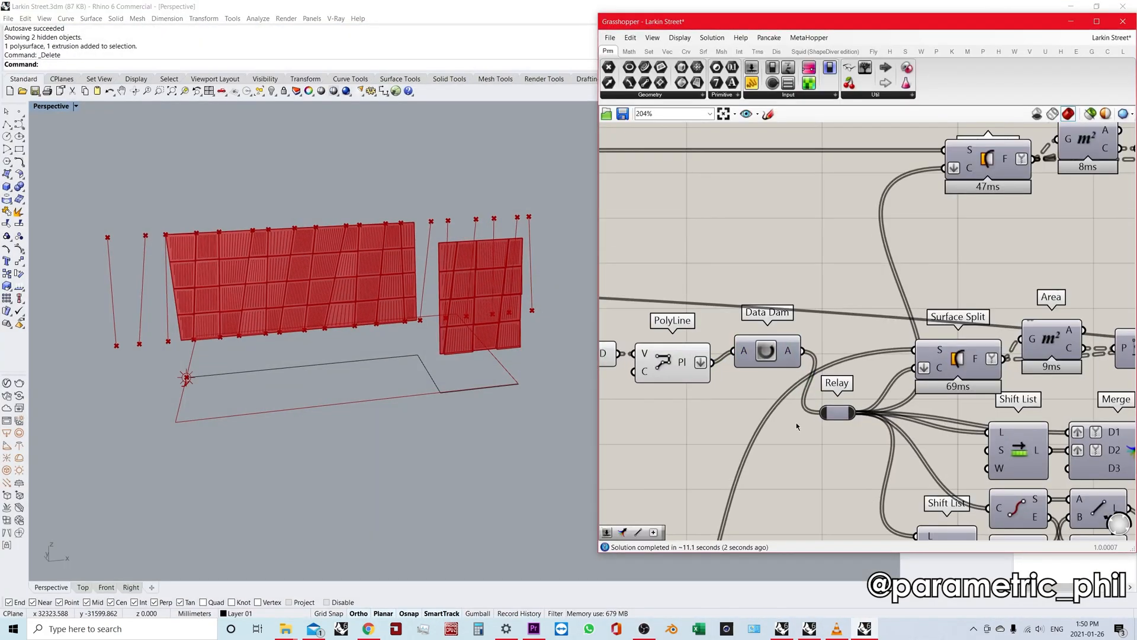
Drag the Relay number slider down from 21 to 11 to regenerate the tiles
scroll("down", 3)
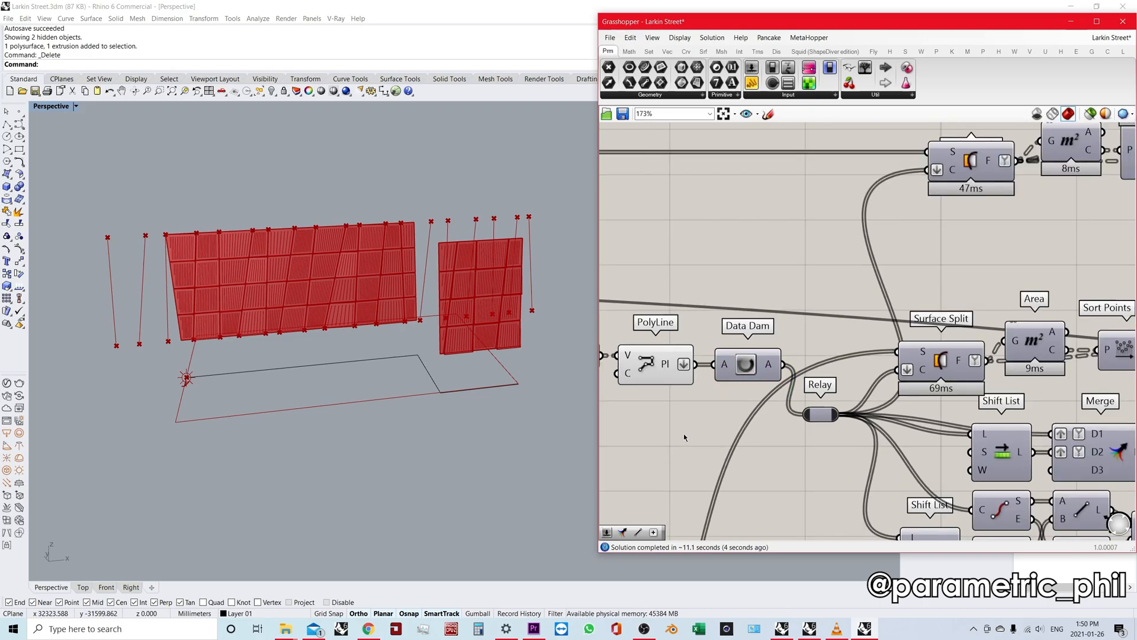
scroll("down", 3)
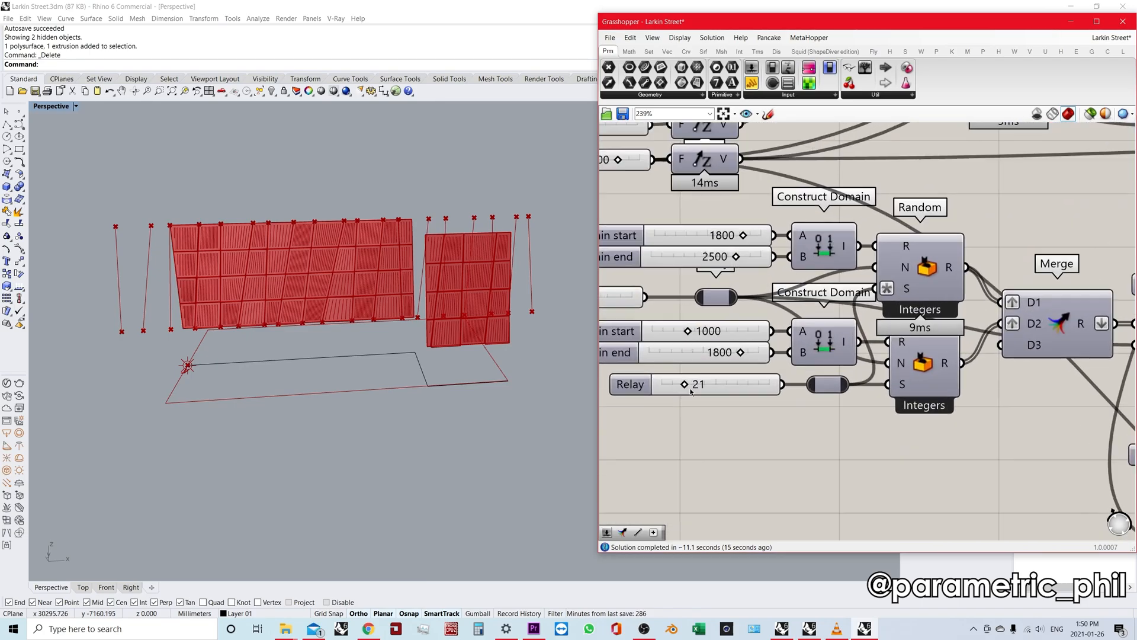
scroll("down", 3)
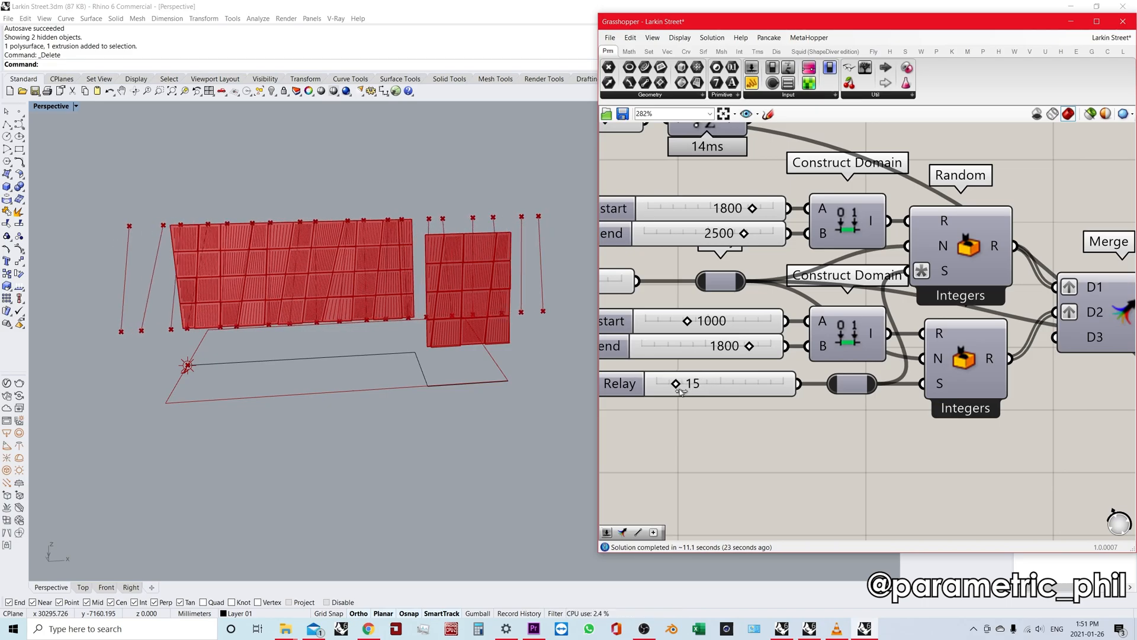
left_click_drag(674, 383, 671, 383)
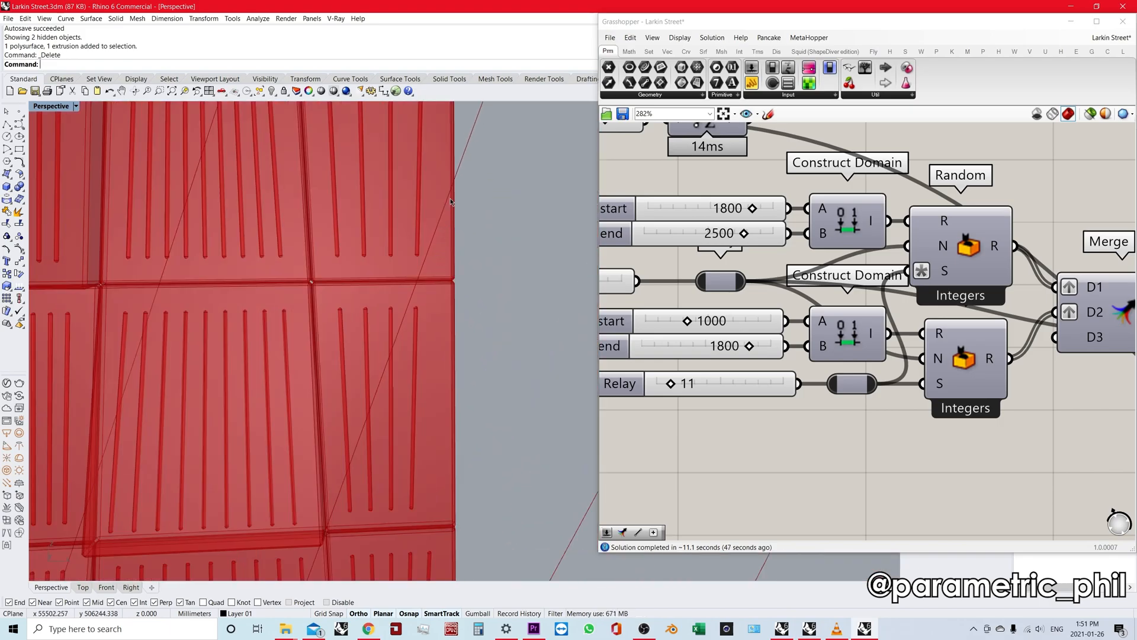
mouse_move(459, 185)
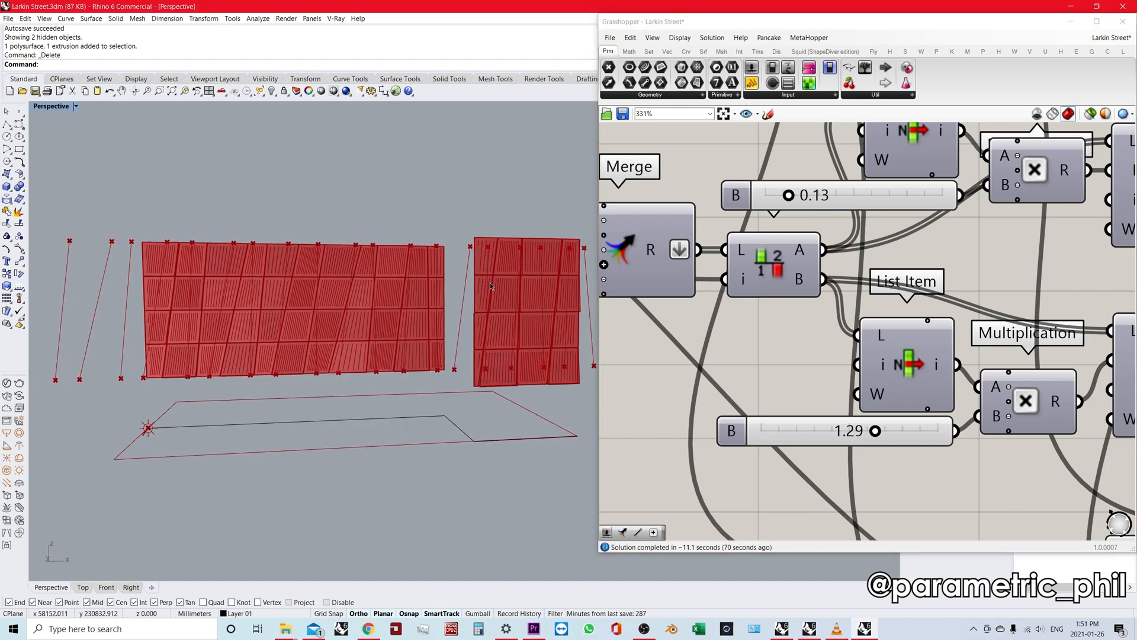
Set the Multiplication B factors to 0.26 and 1.25
left_click_drag(876, 431, 869, 431)
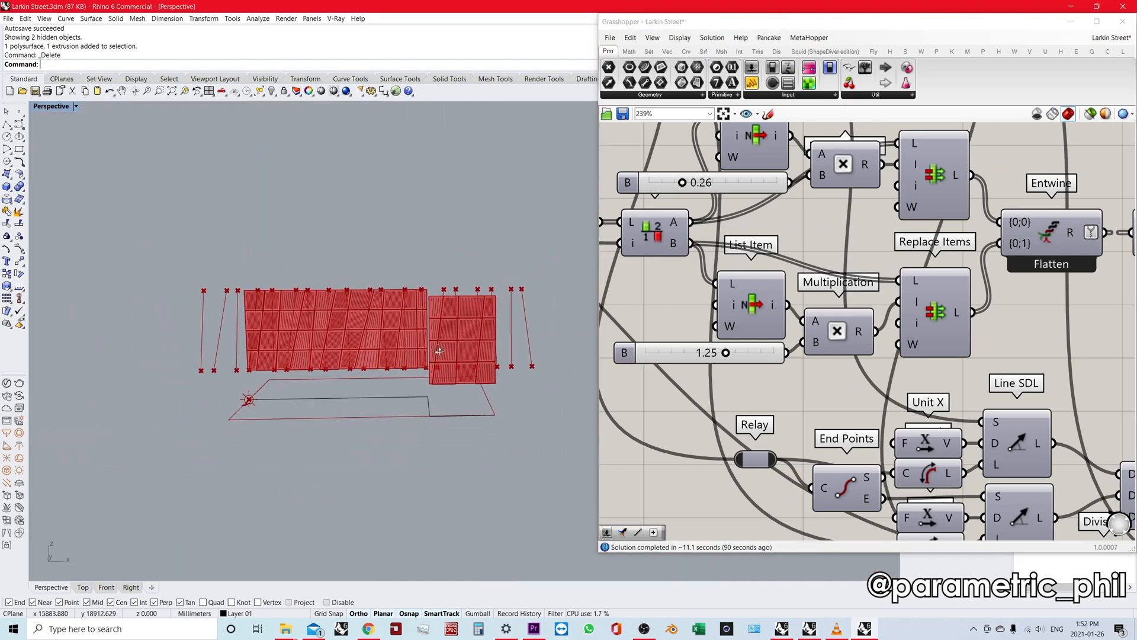
scroll("down", 3)
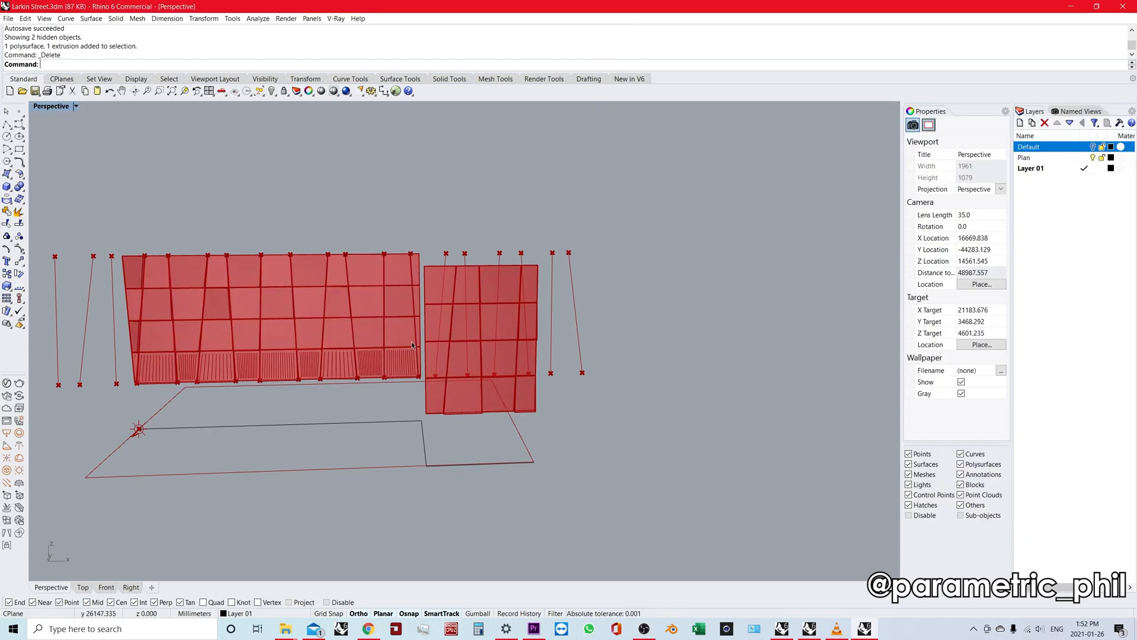
Restore the Grasshopper editor and search for 'jump' near the PolyLine
left_click_drag(412, 345, 663, 413)
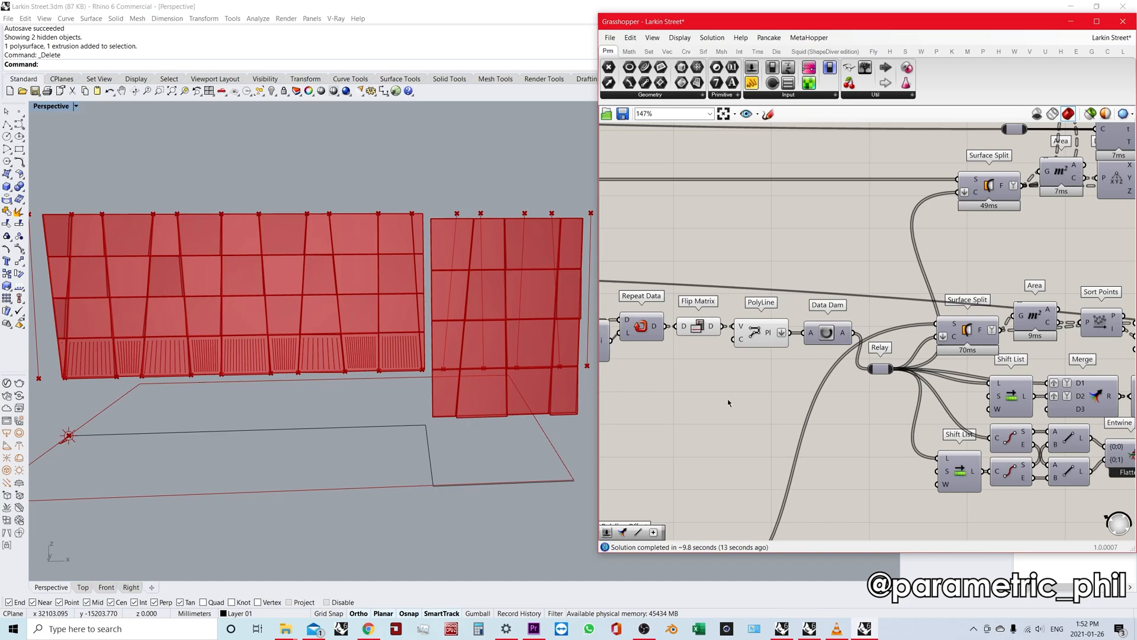
scroll("down", 3)
type("jump")
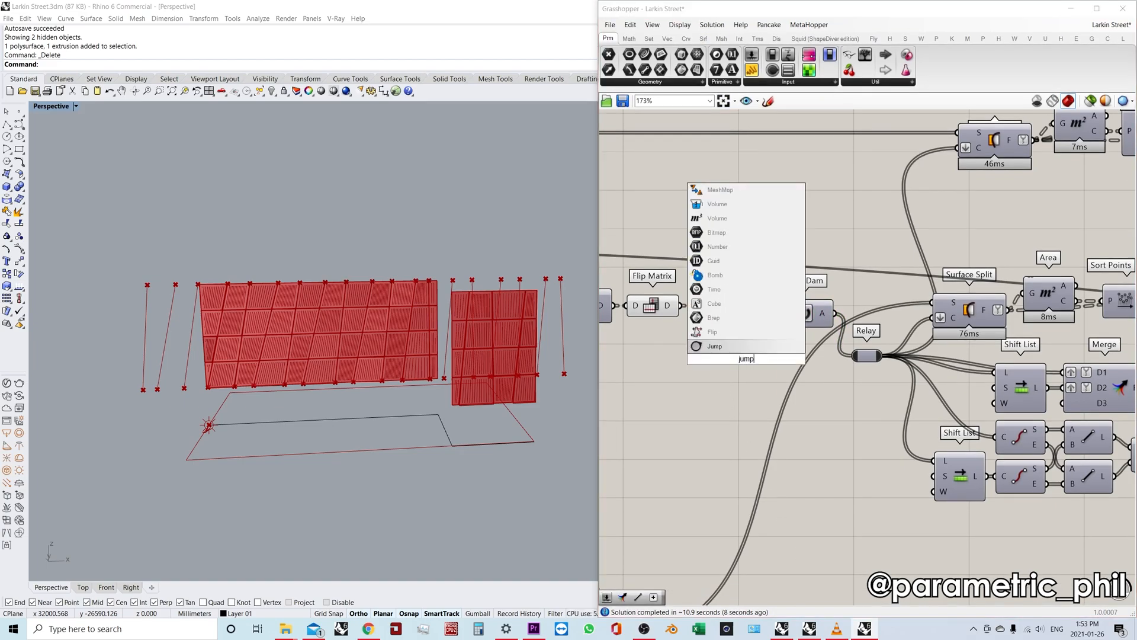
Place a Jump below the PolyLine, with its partner near the Relay slider
left_click(725, 296)
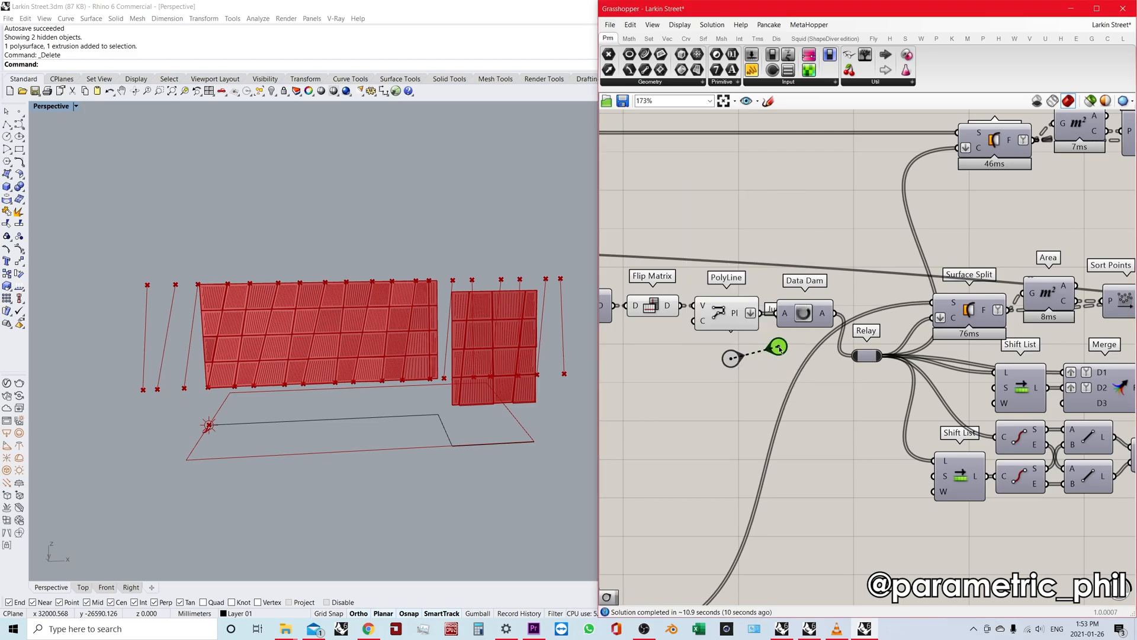
scroll("down", 3)
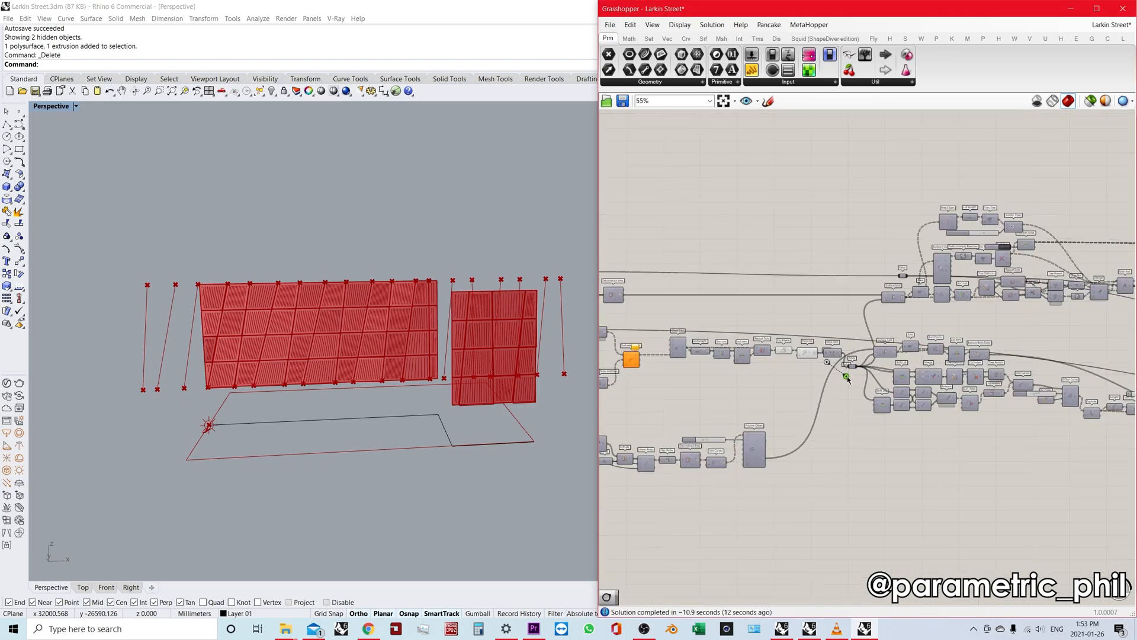
scroll("down", 3)
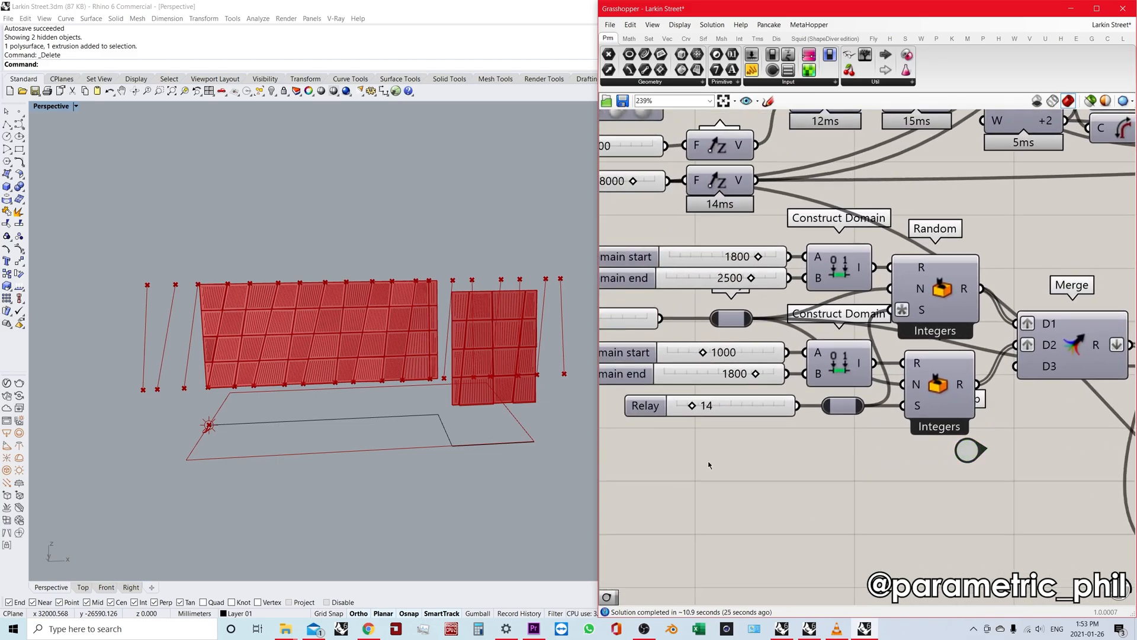
scroll("down", 3)
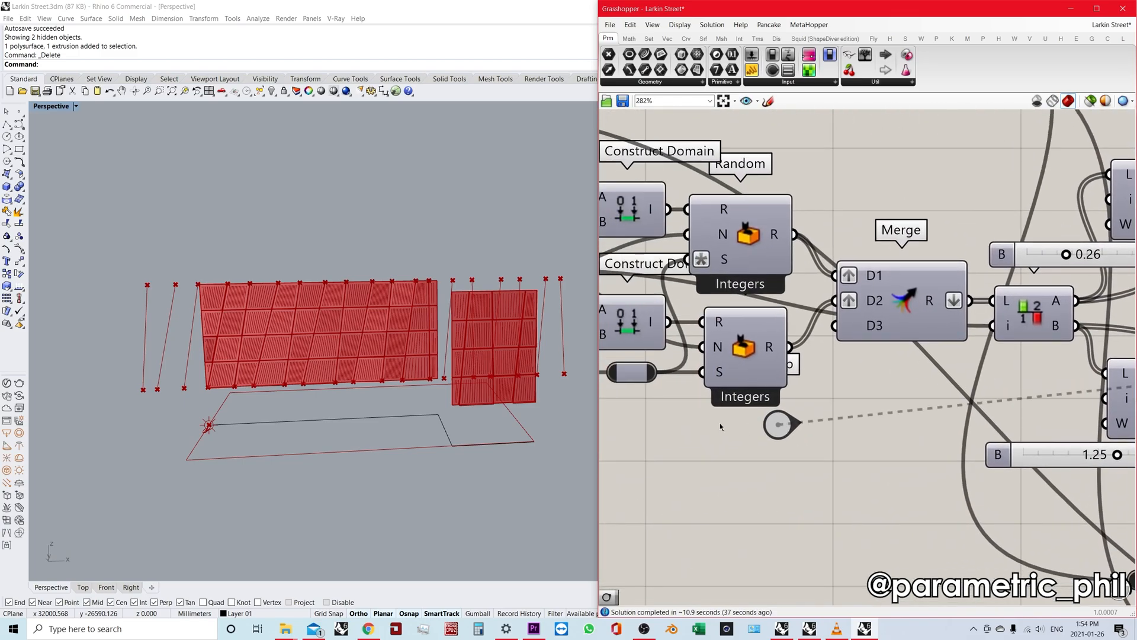
scroll("down", 3)
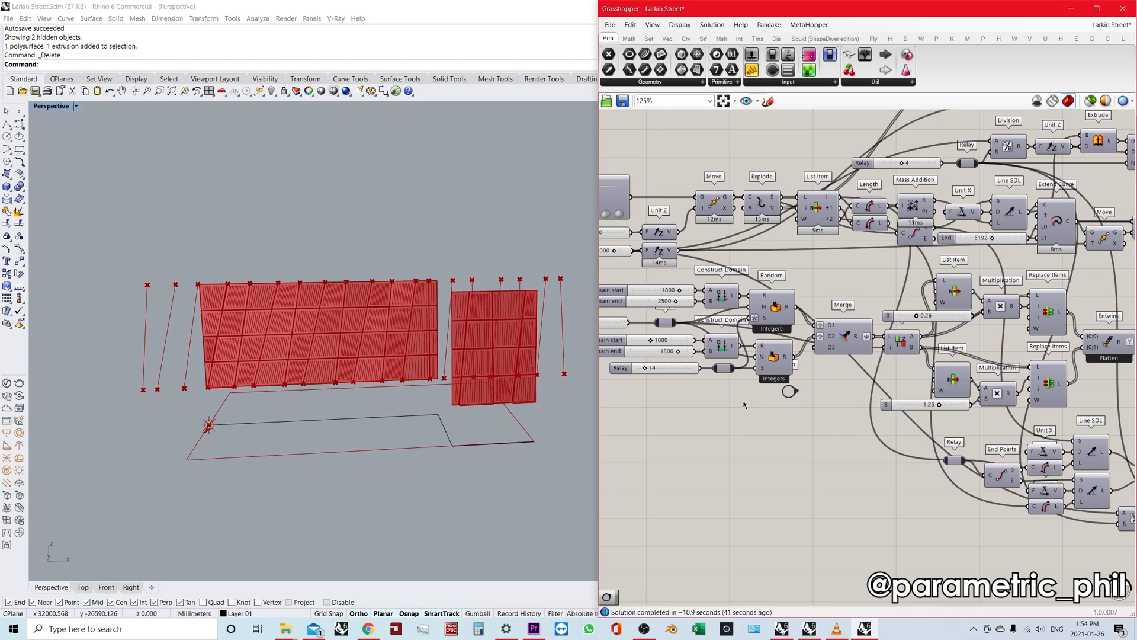
mouse_move(763, 443)
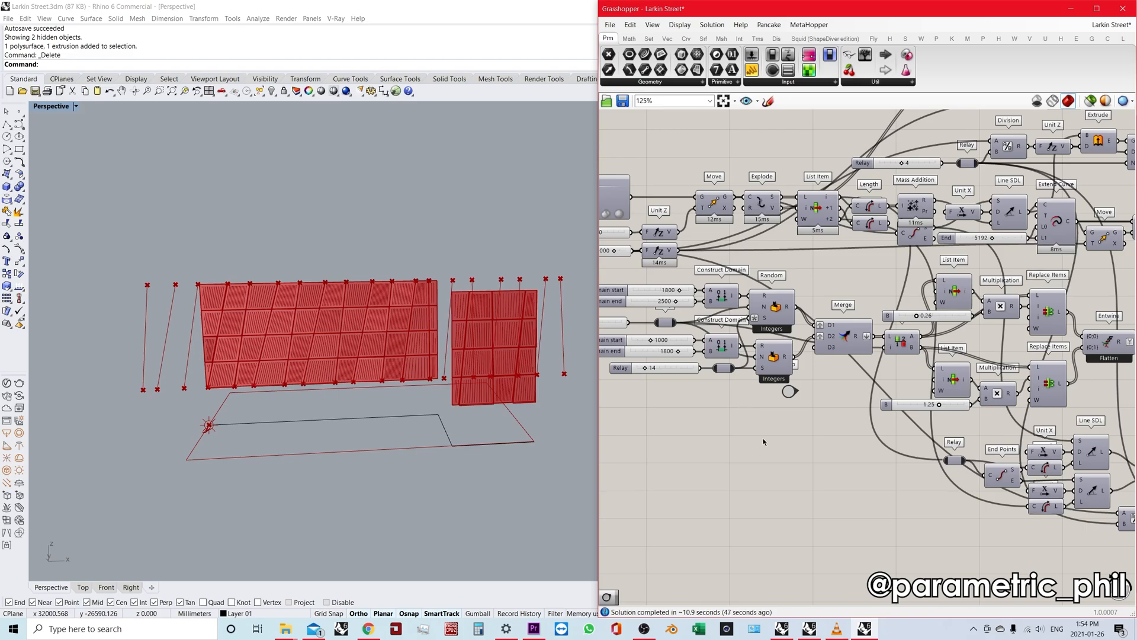
mouse_move(776, 431)
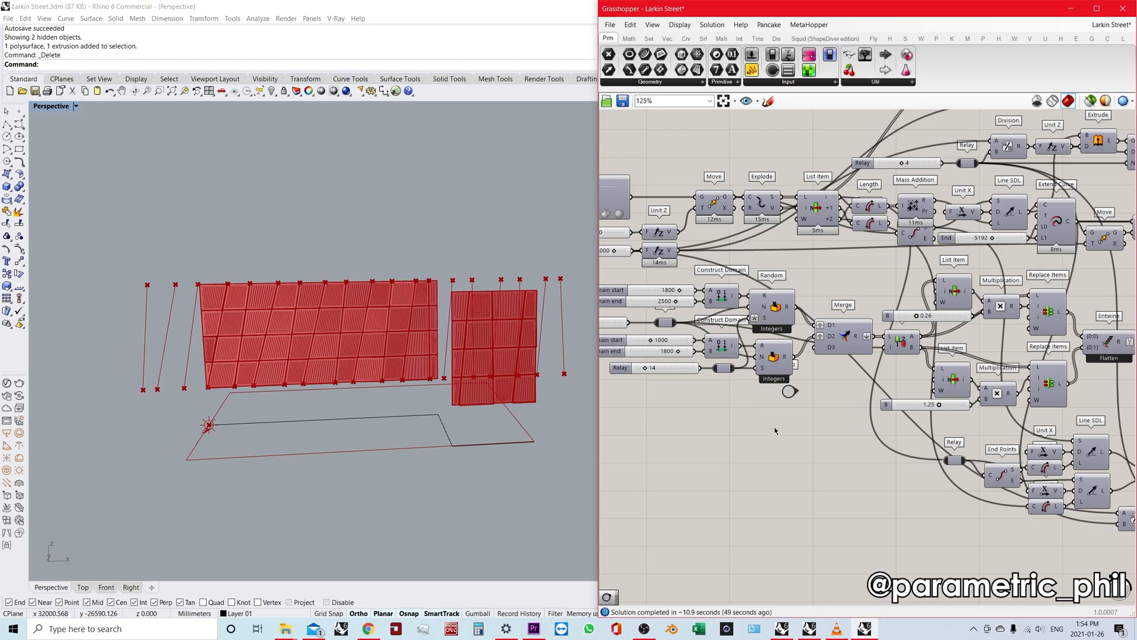